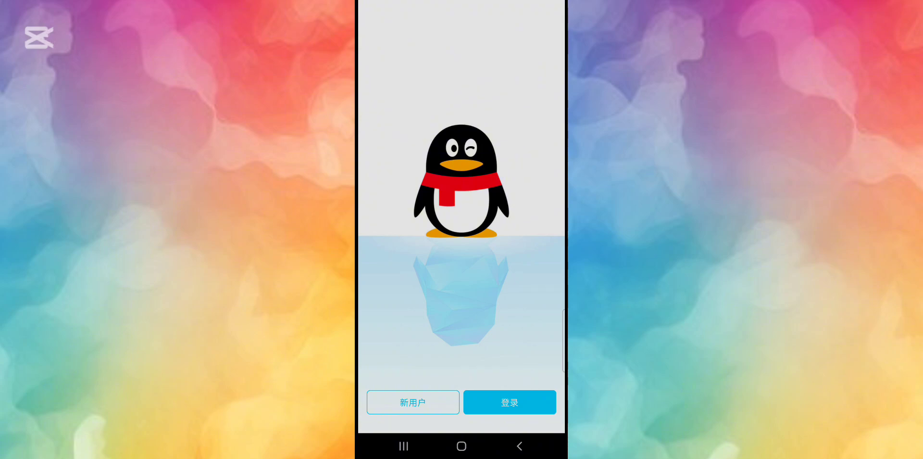
- Begin new-user sign-up on the phone number page and enable the invitation-code option
click(412, 402)
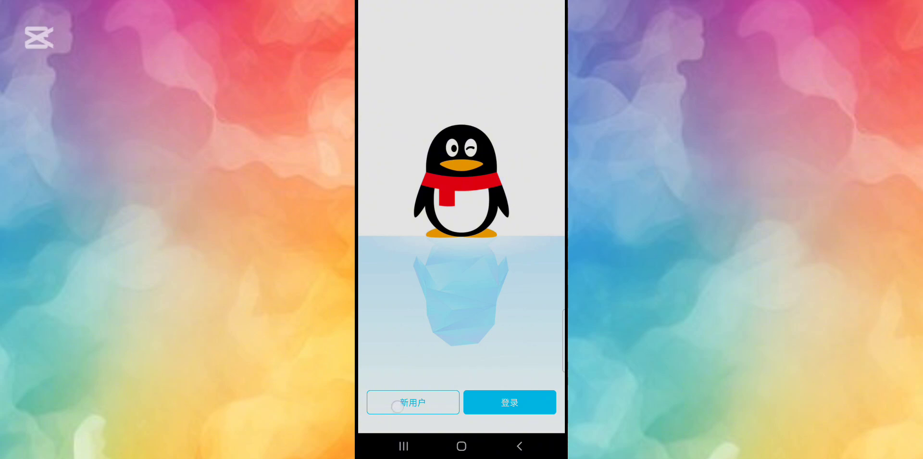
click(412, 402)
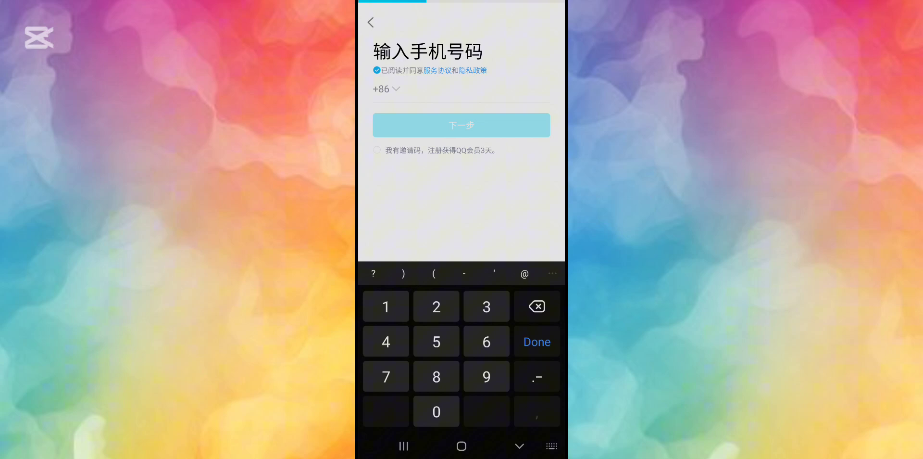
click(377, 149)
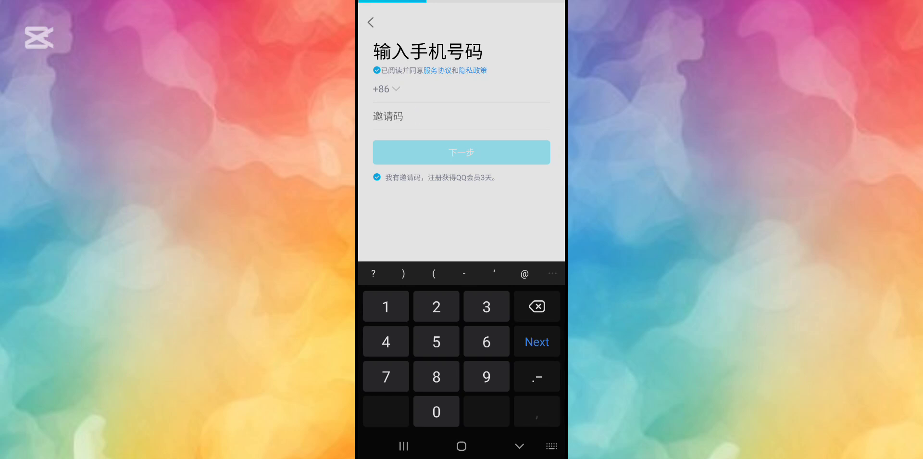
- Focus the empty 邀请码 invitation-code field for typing
click(471, 116)
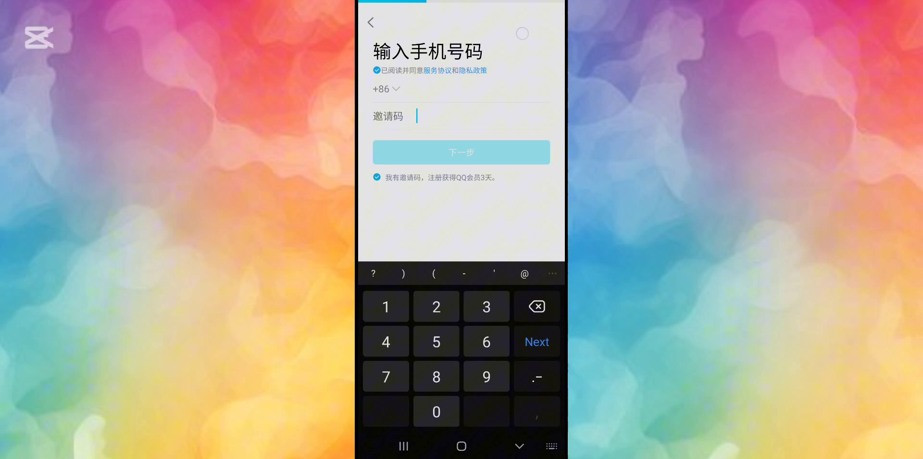